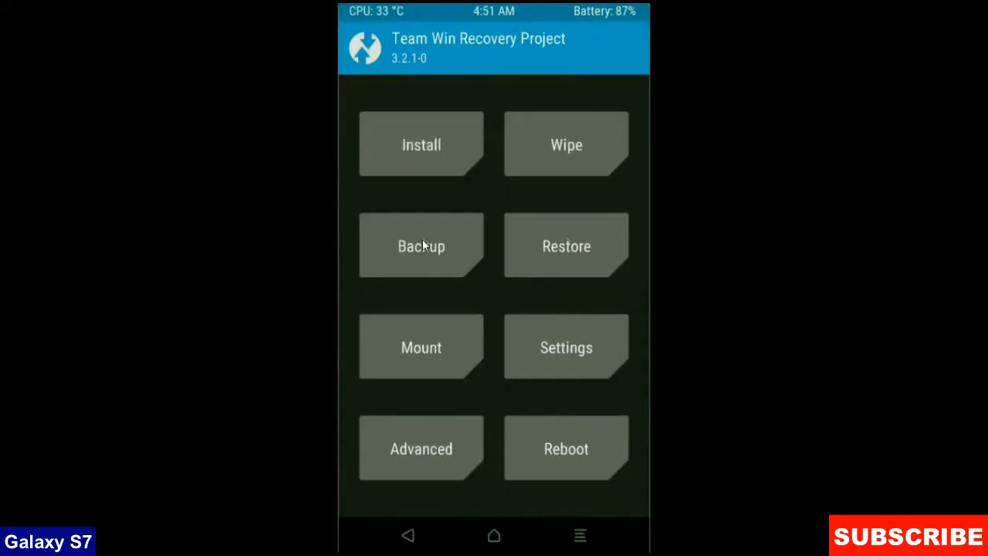
Step: Back up Boot, Recovery, System, Data and Modem to the micro SD card
left_click(421, 246)
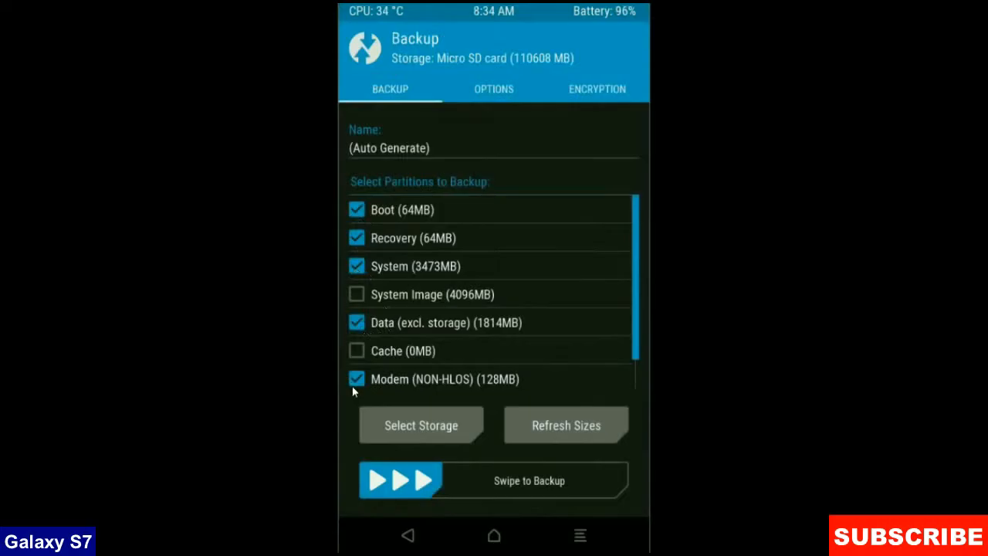
mouse_move(630, 481)
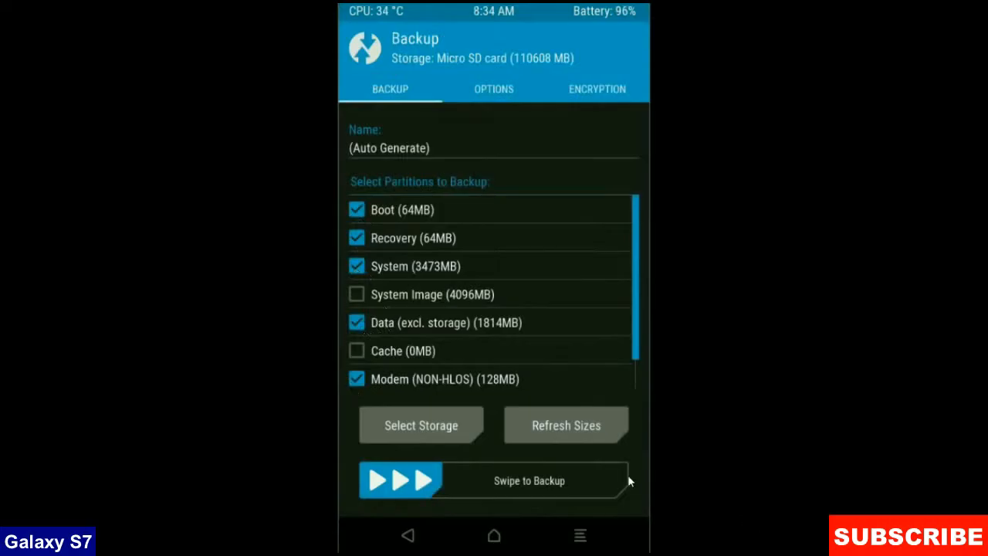
left_click_drag(400, 480, 586, 480)
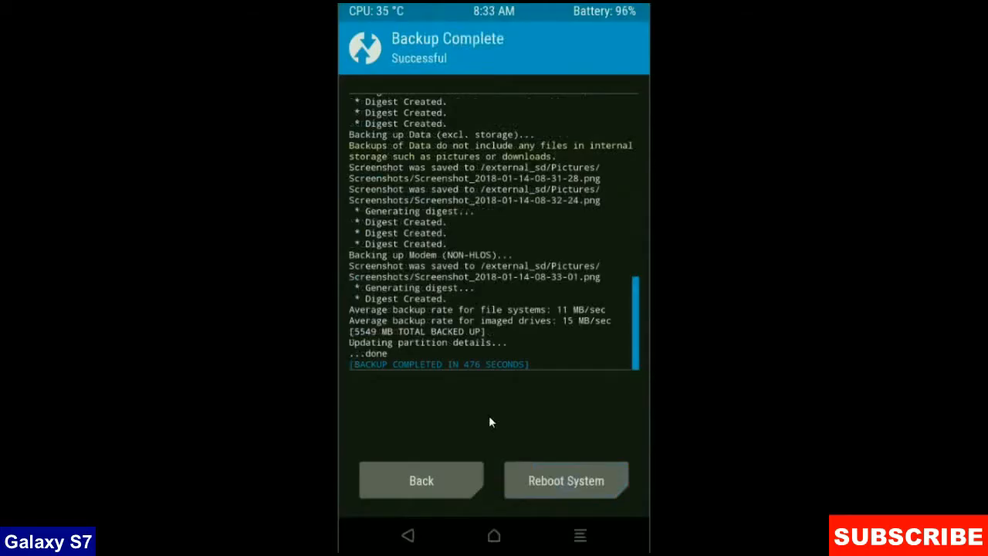
mouse_move(466, 457)
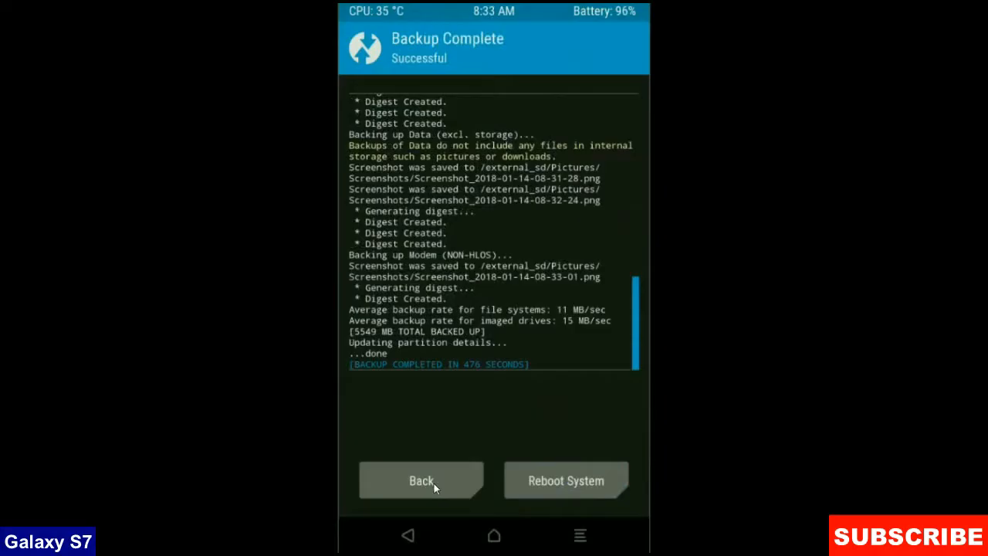
Step: Advanced-wipe Dalvik/ART Cache, System, Data and Cache, then go back to the main menu
left_click(421, 480)
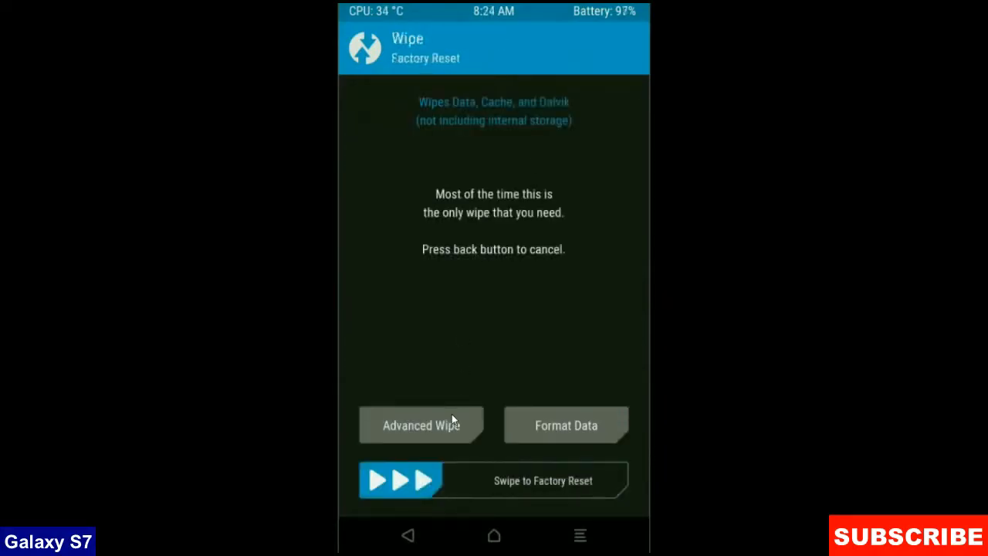
left_click(420, 425)
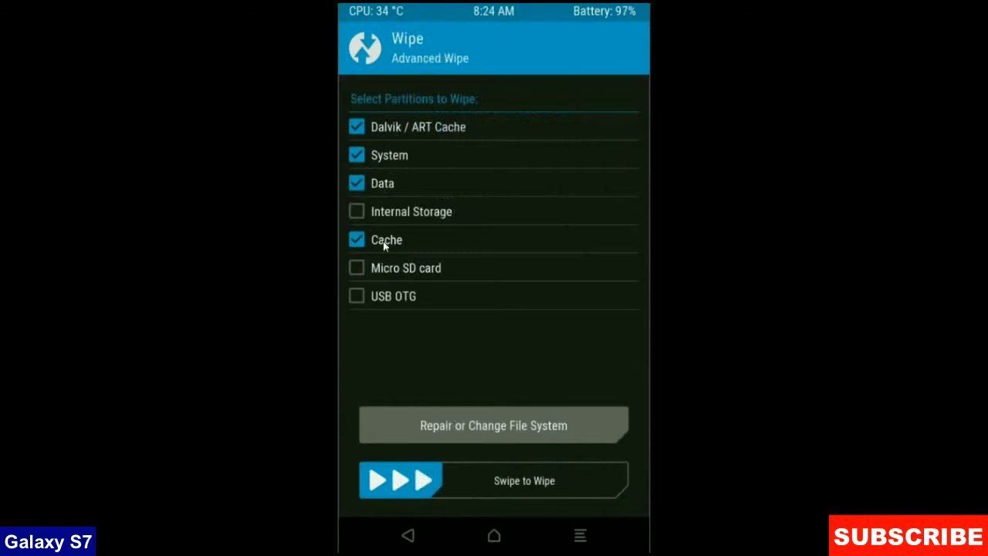
mouse_move(530, 349)
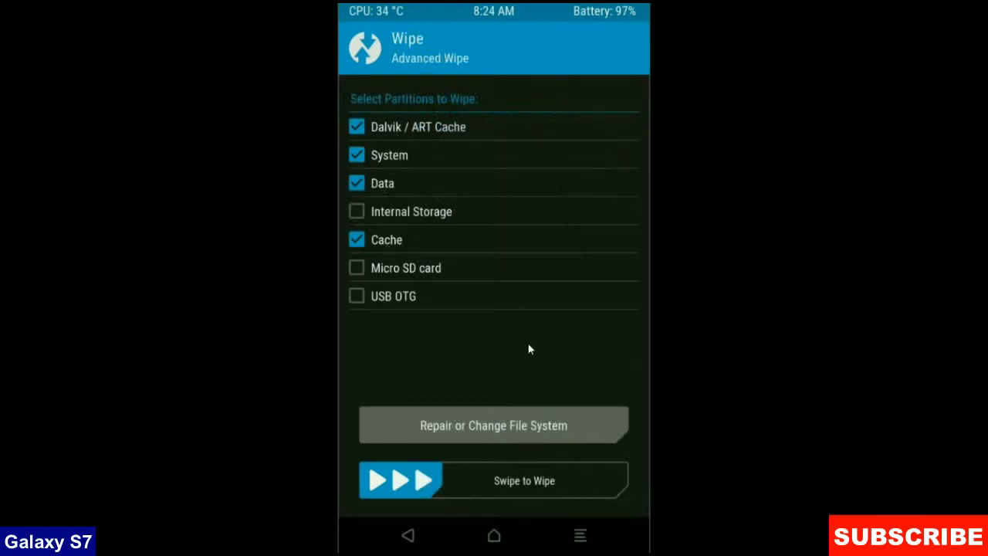
mouse_move(529, 348)
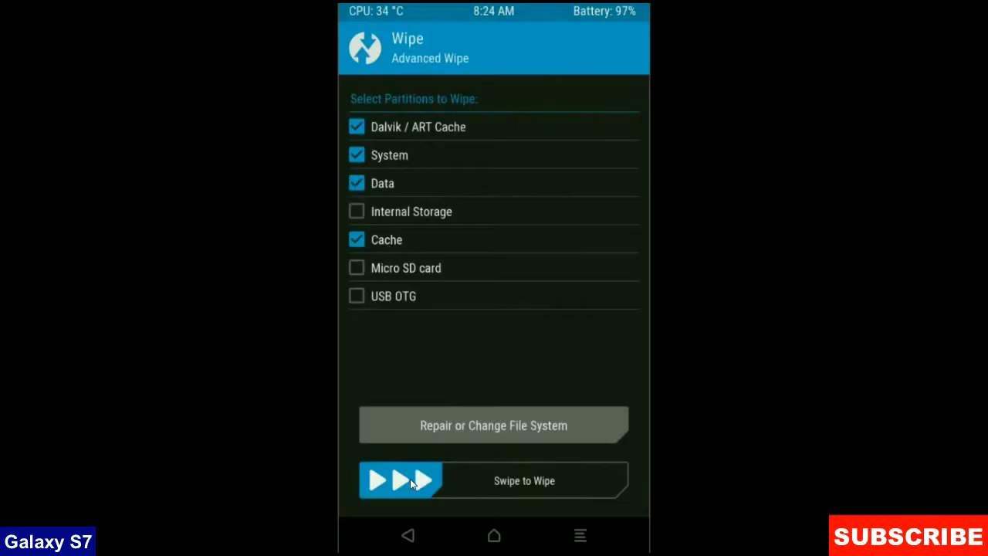
left_click_drag(378, 481, 603, 481)
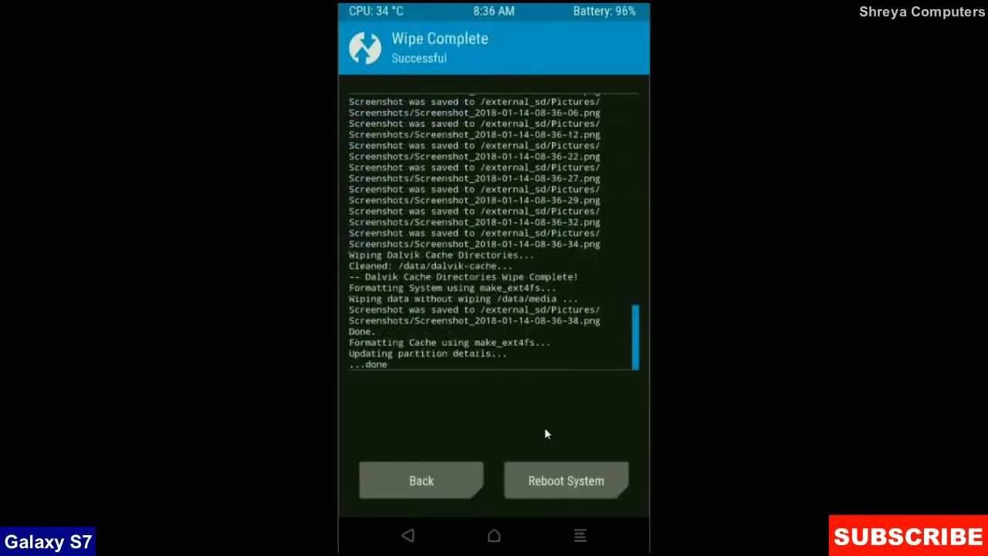
mouse_move(477, 434)
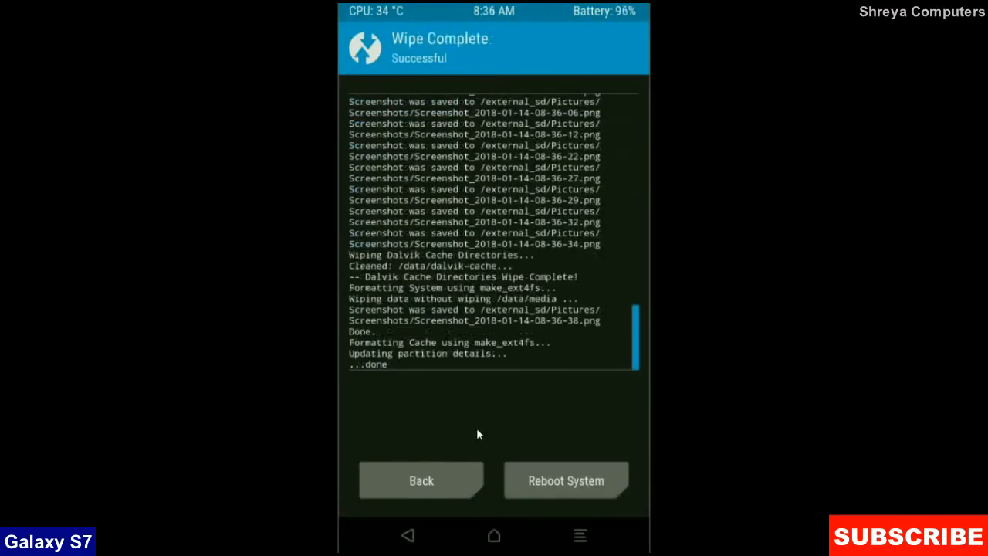
mouse_move(434, 495)
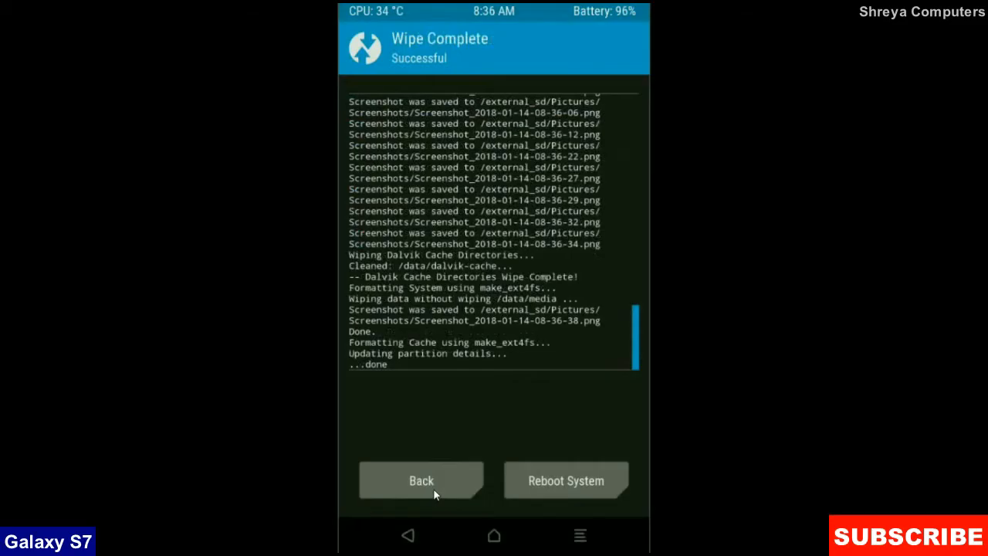
left_click(421, 480)
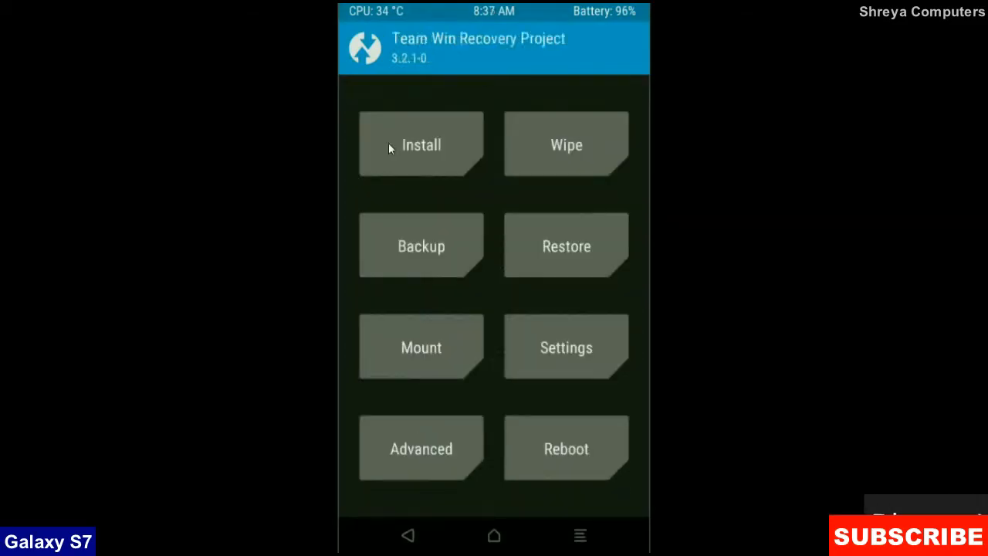
Step: Queue the Oreo 8.1 Beta zip and open_gapps nano zip, then flash them
left_click(421, 145)
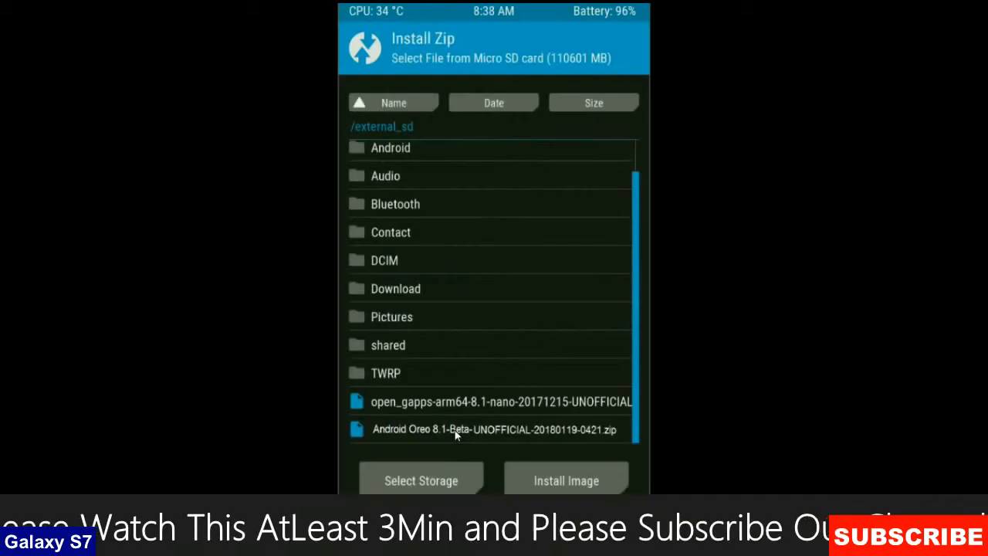
left_click(486, 429)
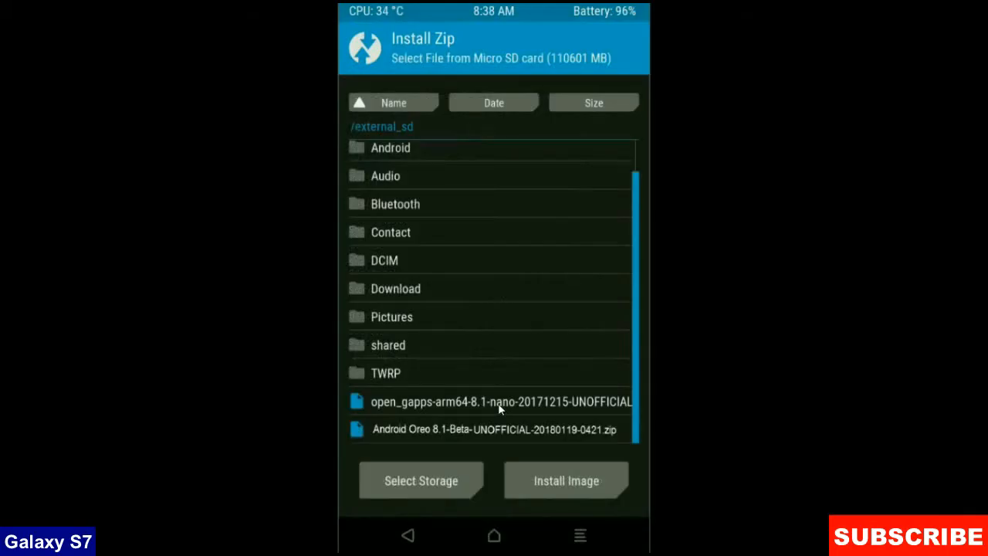
mouse_move(503, 407)
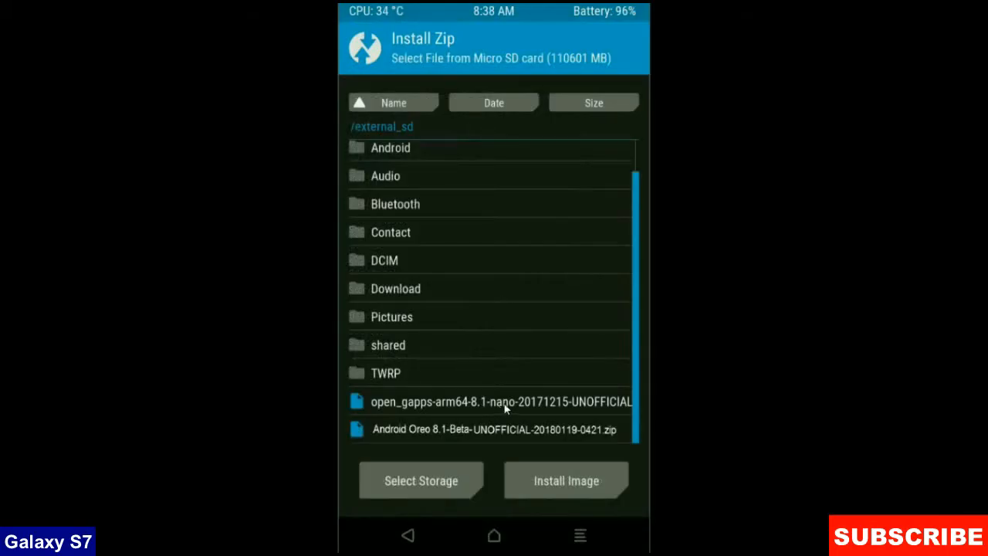
left_click(500, 402)
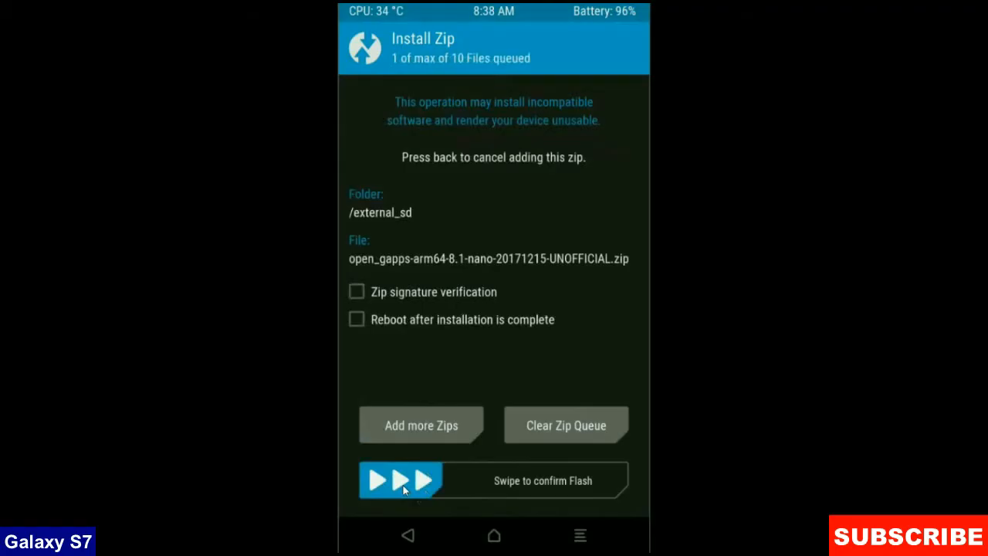
left_click_drag(401, 480, 587, 480)
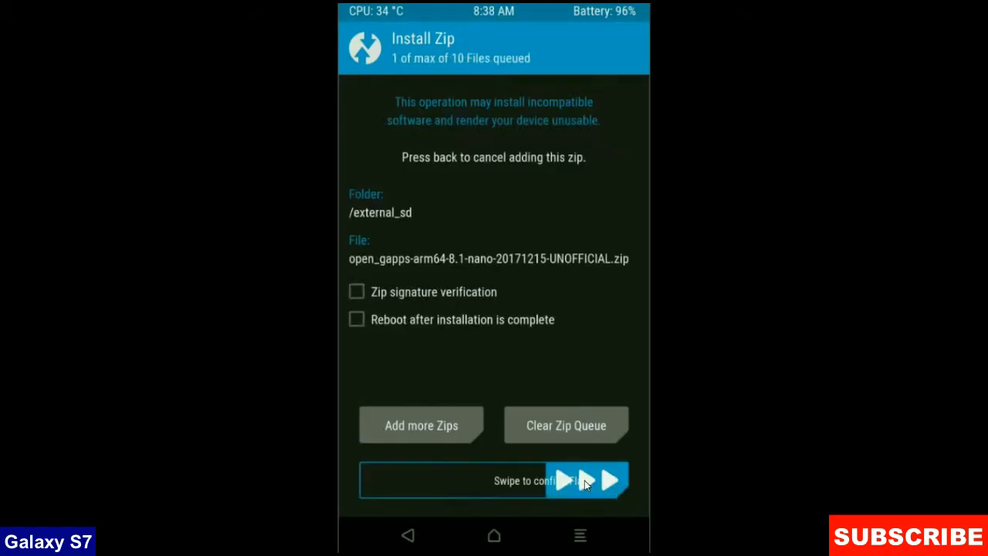
left_click_drag(417, 480, 617, 479)
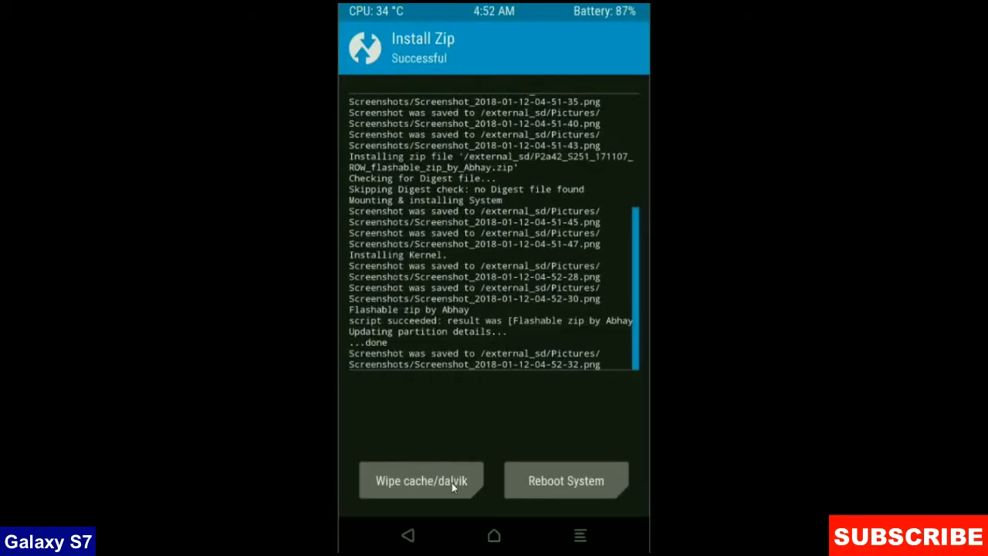
Step: Wipe cache and Dalvik after flashing, then reboot into the Oreo system
left_click(420, 480)
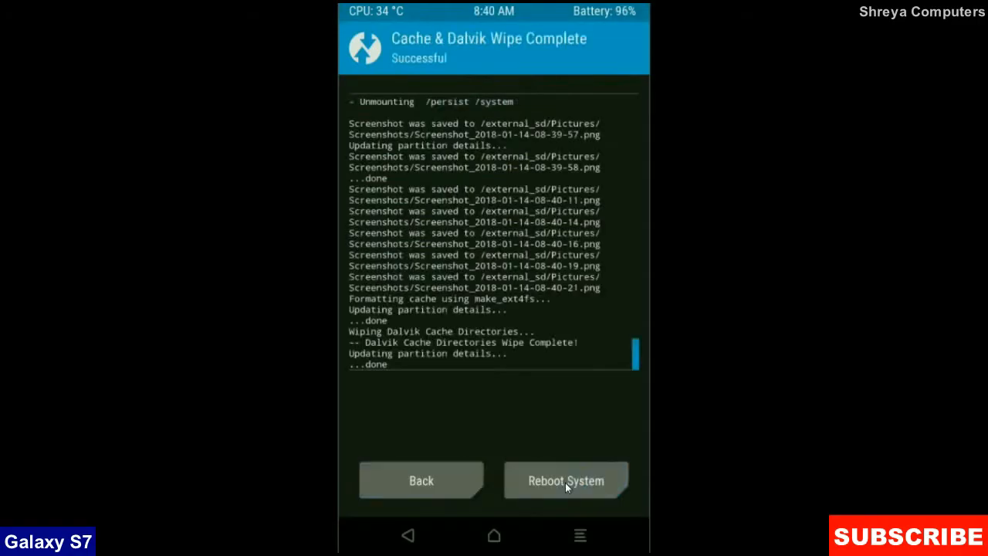
mouse_move(548, 423)
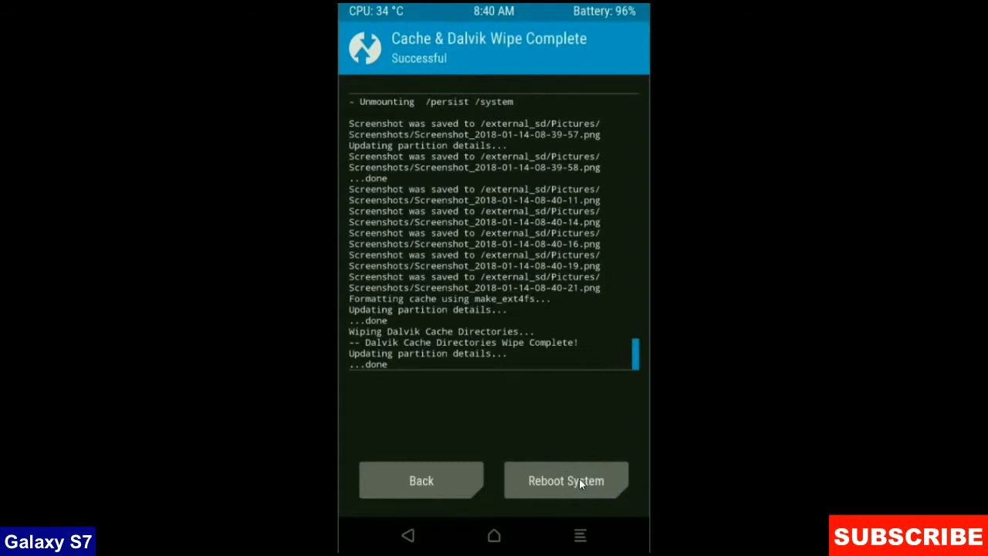
left_click(565, 480)
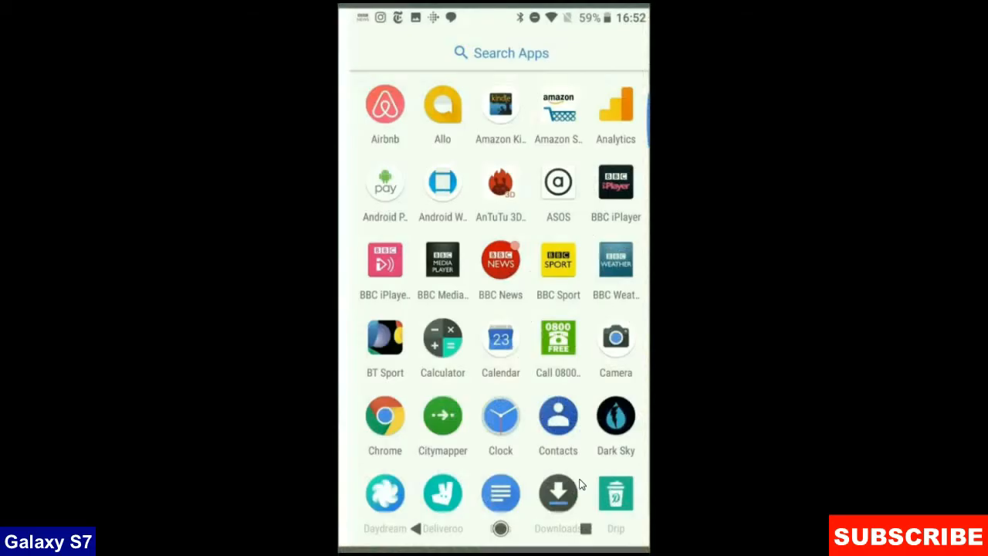
mouse_move(508, 245)
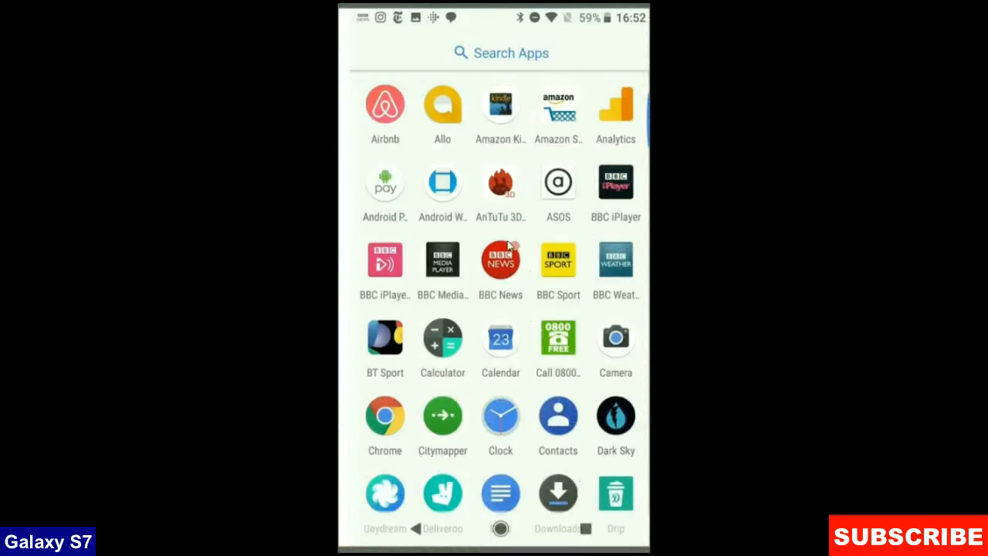
mouse_move(522, 250)
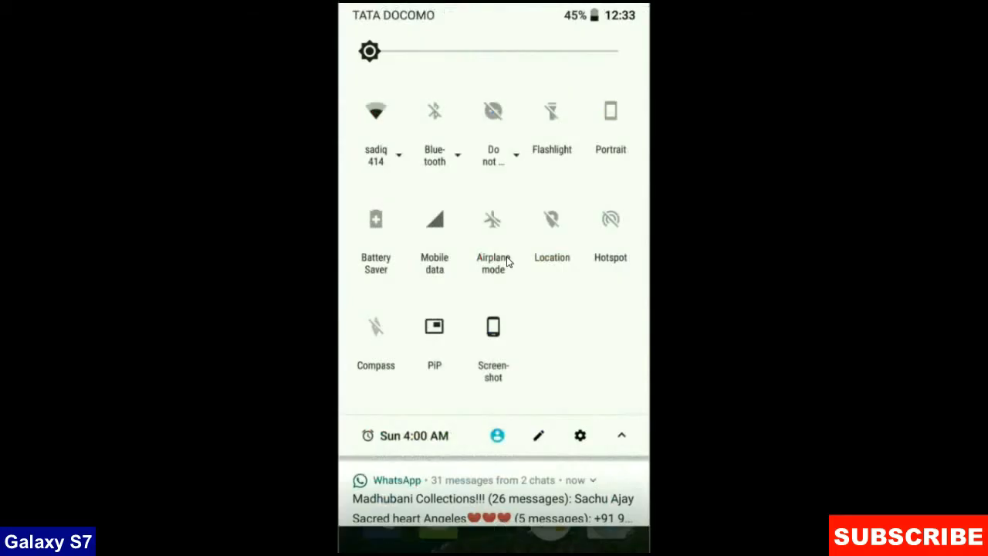
Step: Browse the Oreo app drawer and bring up the Quick Settings panel
left_click(579, 434)
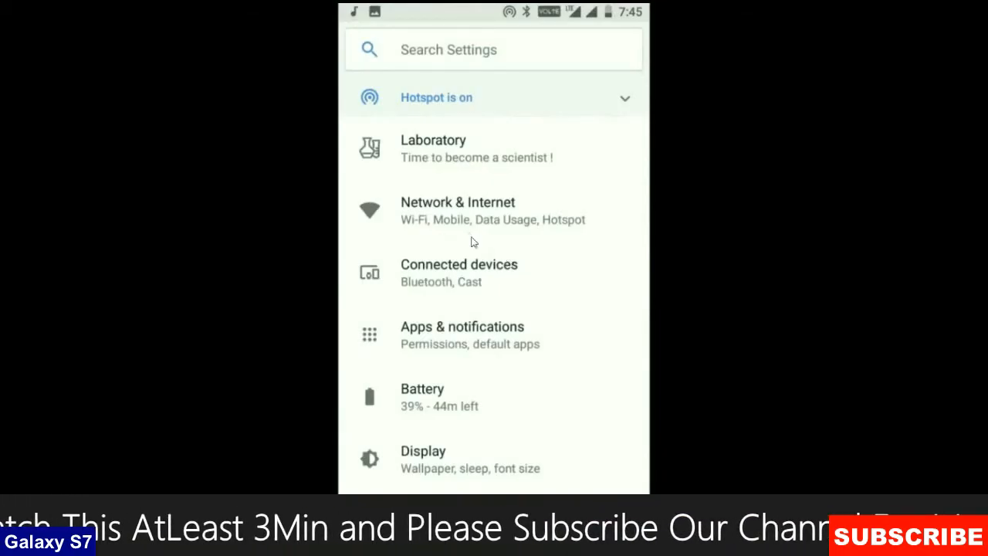
left_click(458, 210)
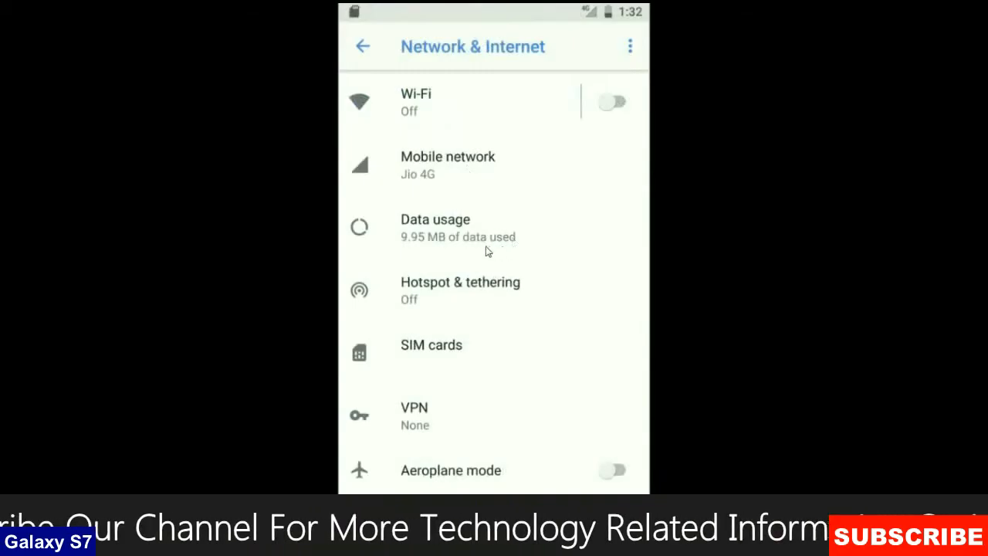
mouse_move(434, 430)
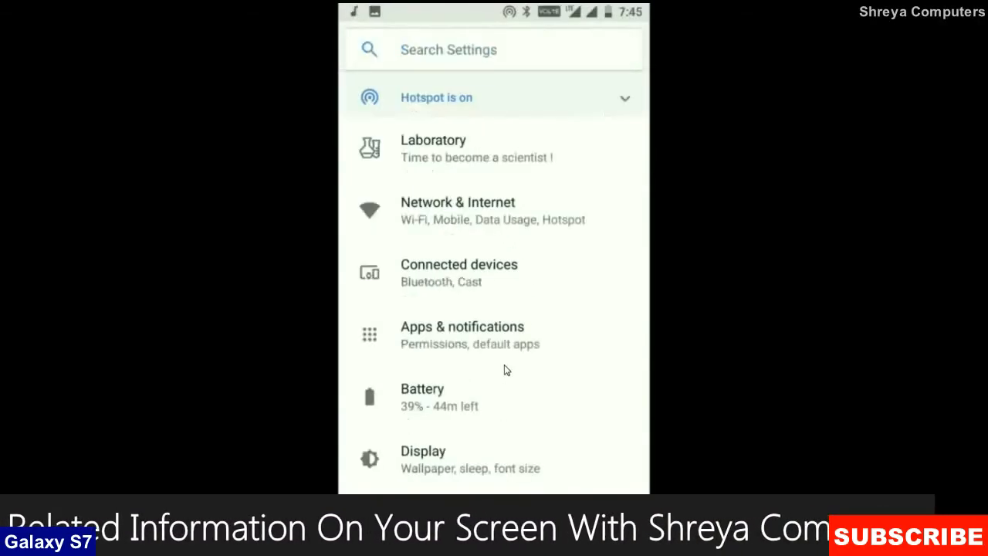
left_click(459, 272)
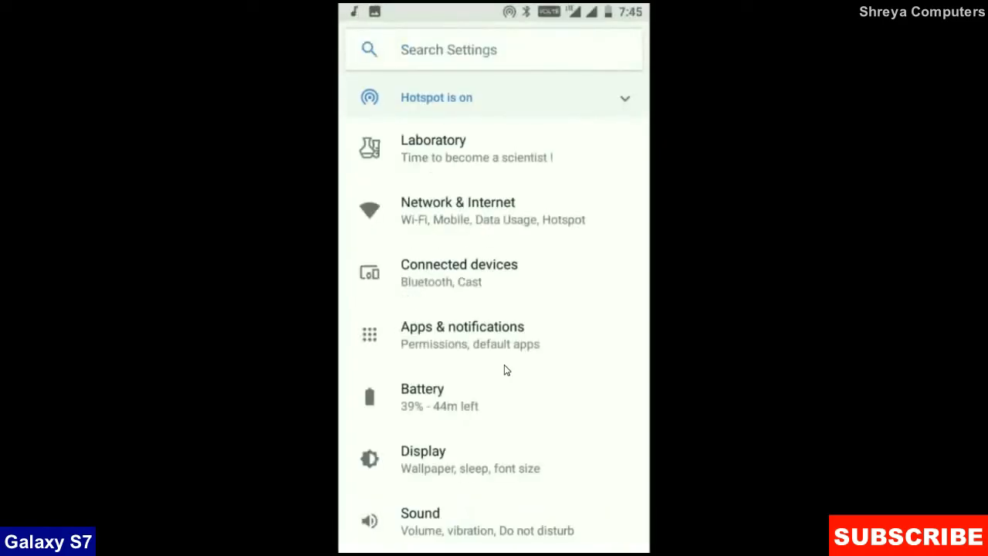
left_click(423, 459)
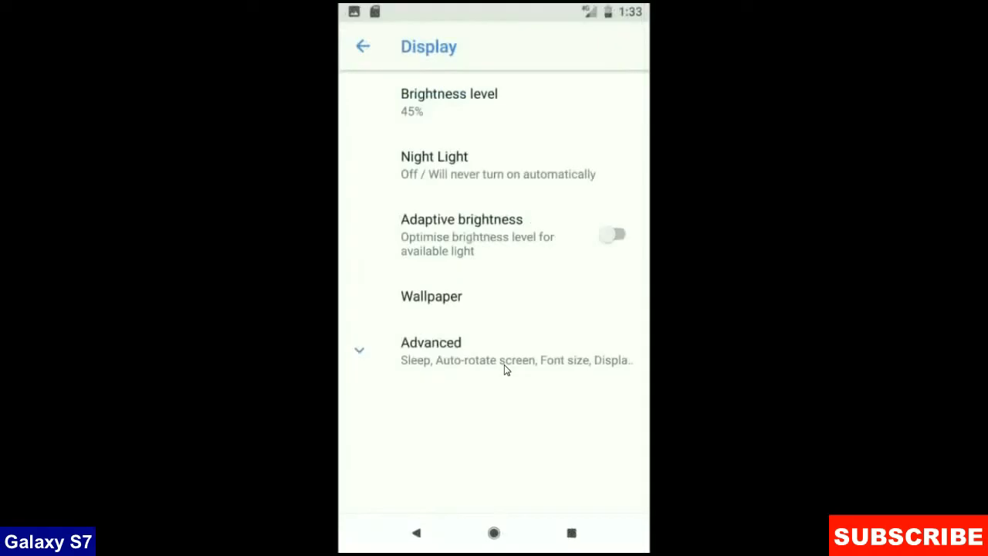
left_click(363, 46)
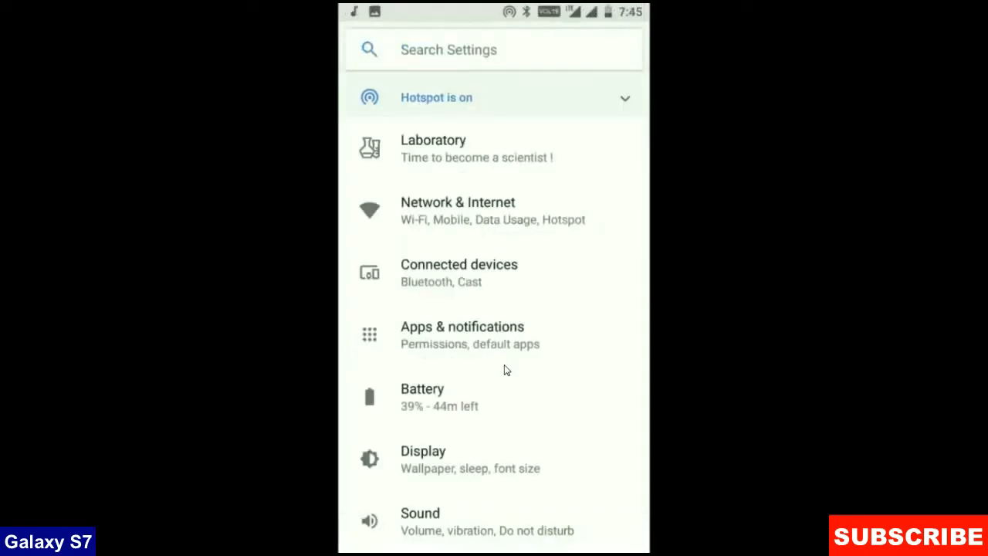